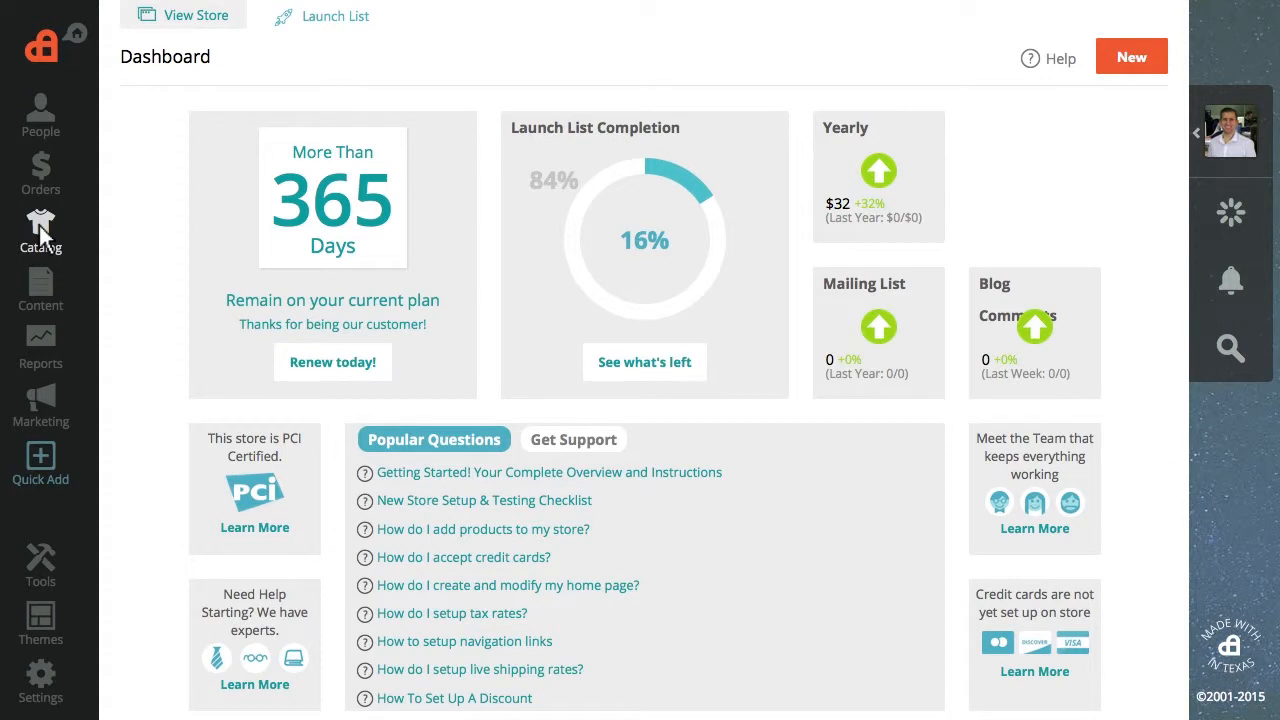
- Show the Attribute Group List from the Catalog sidebar
left_click(40, 230)
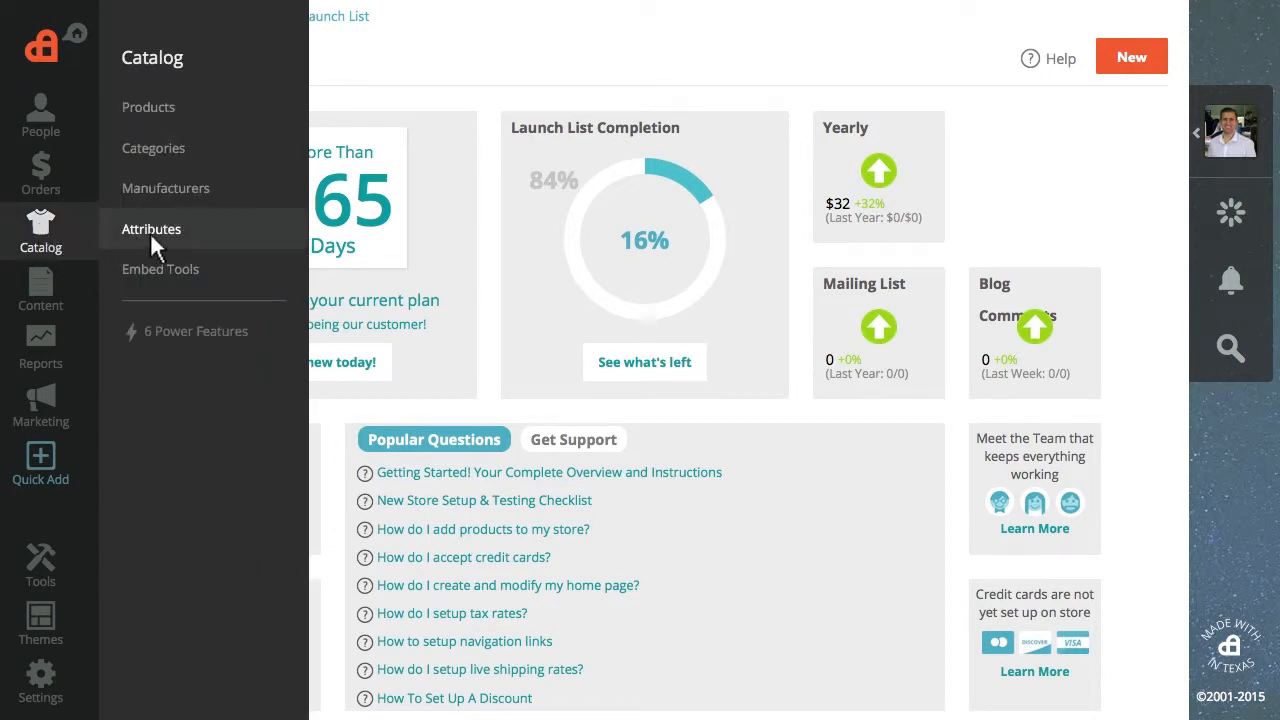
left_click(152, 228)
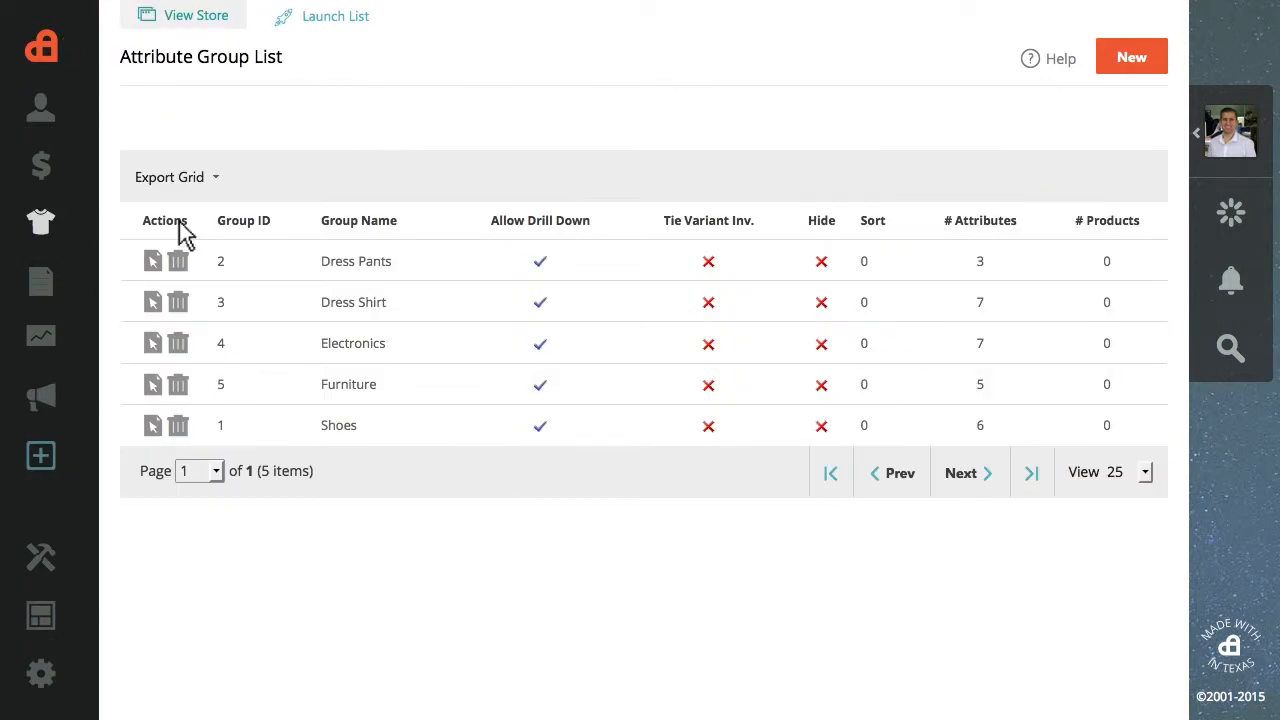
mouse_move(596, 200)
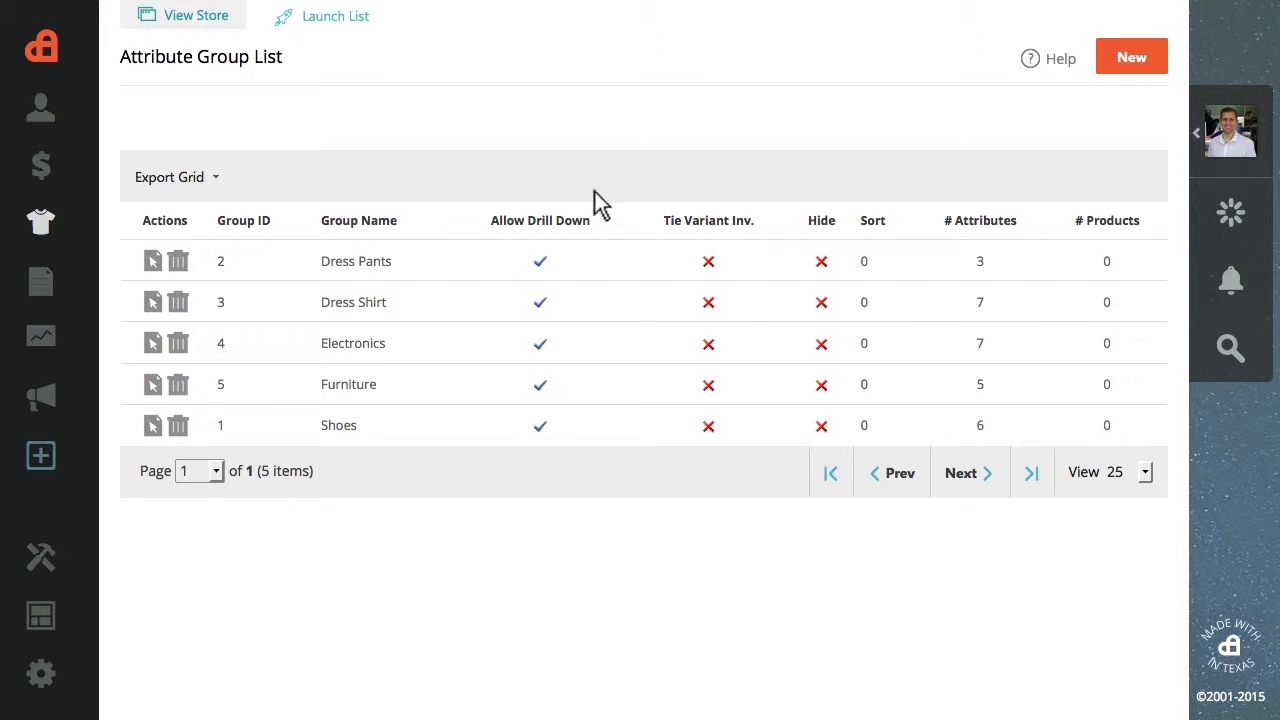
- Save a new attribute group named Color with Allow Drill Down ticked
left_click(1132, 56)
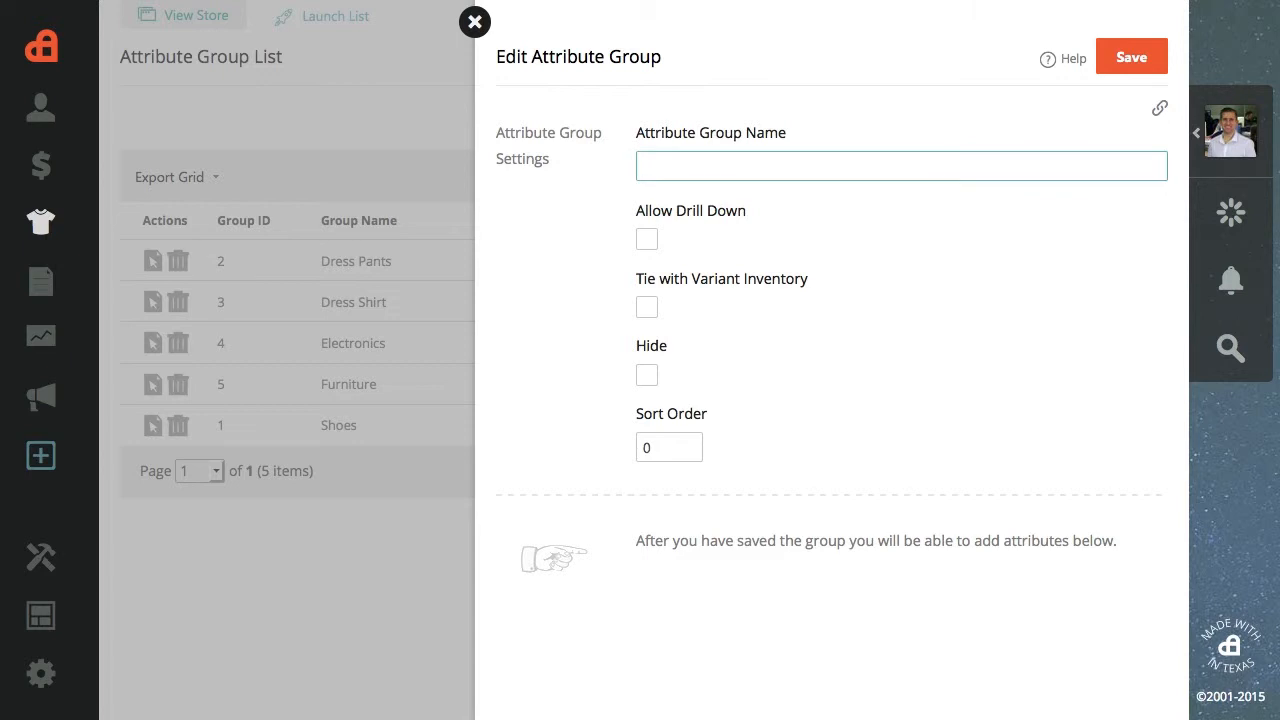
type("Color")
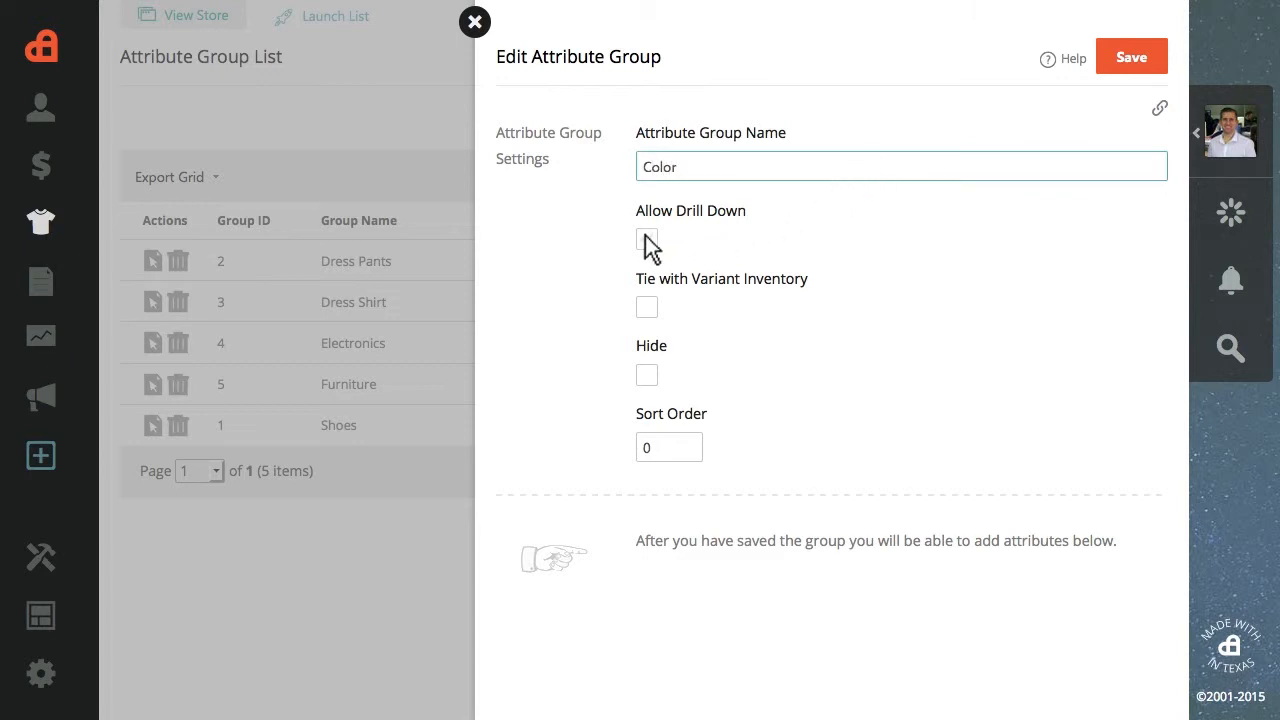
left_click(648, 244)
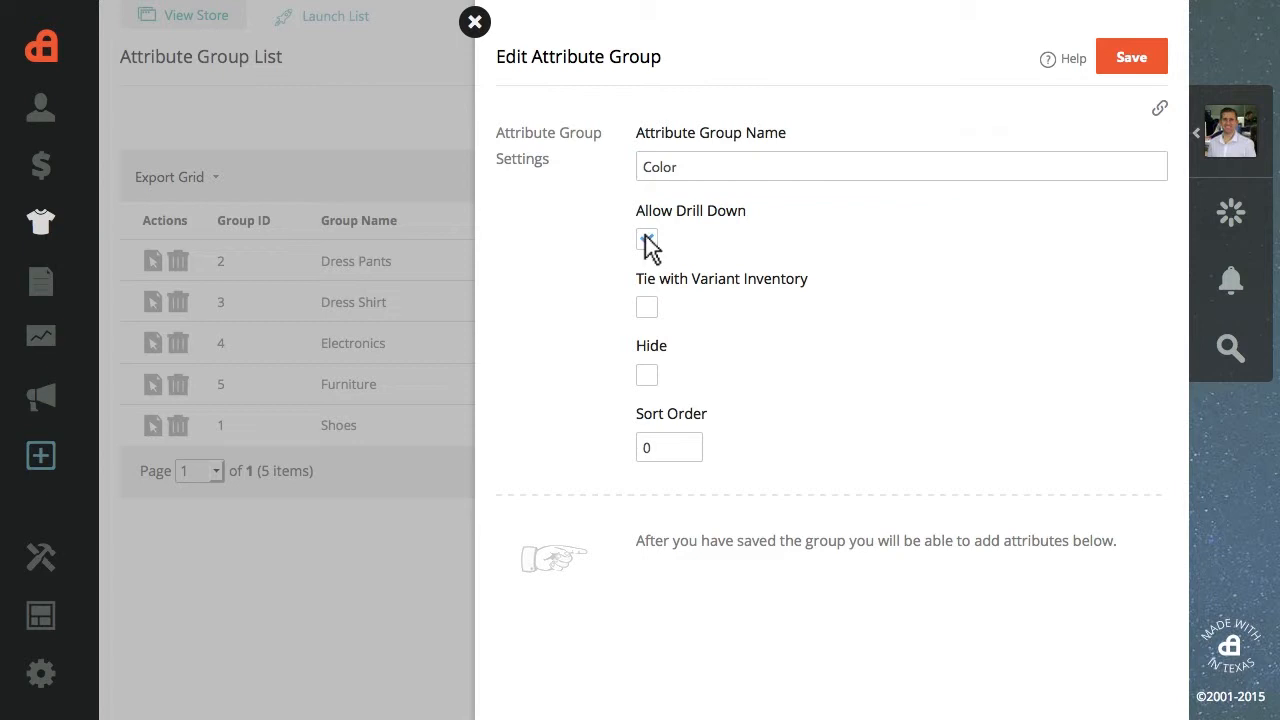
left_click(1132, 56)
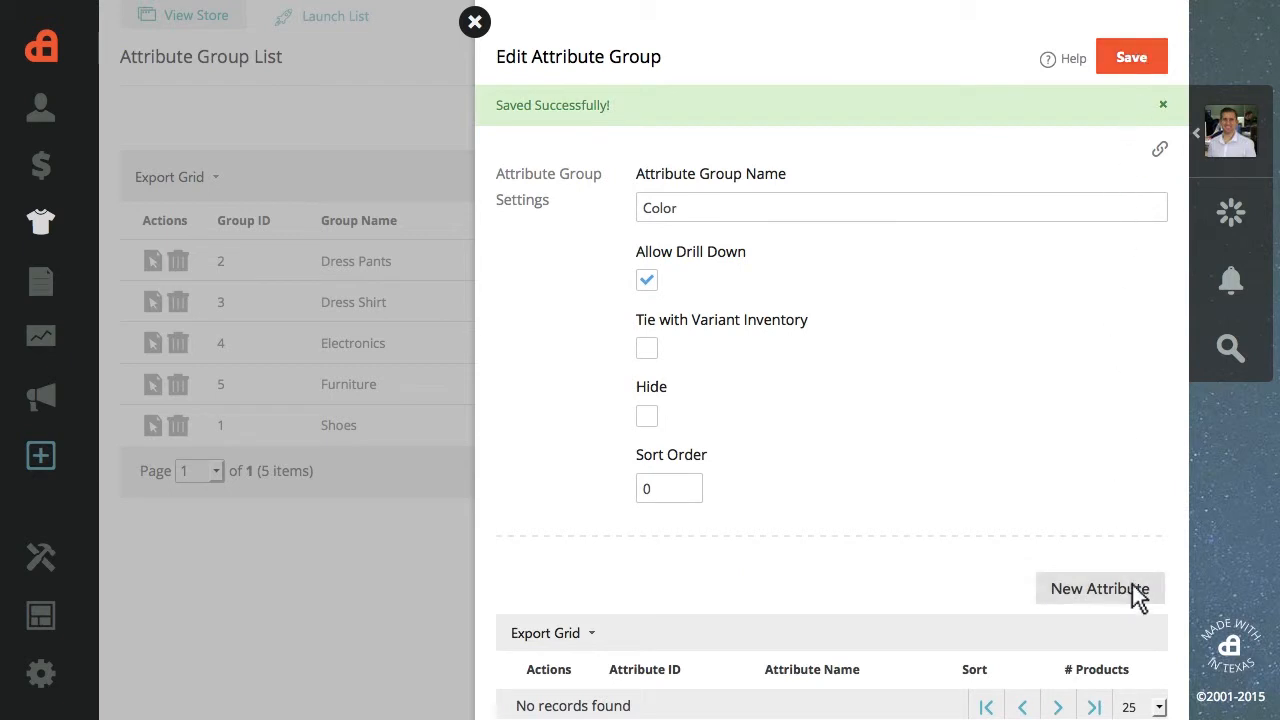
- Save a new attribute named Grey inside the Color group
left_click(1100, 588)
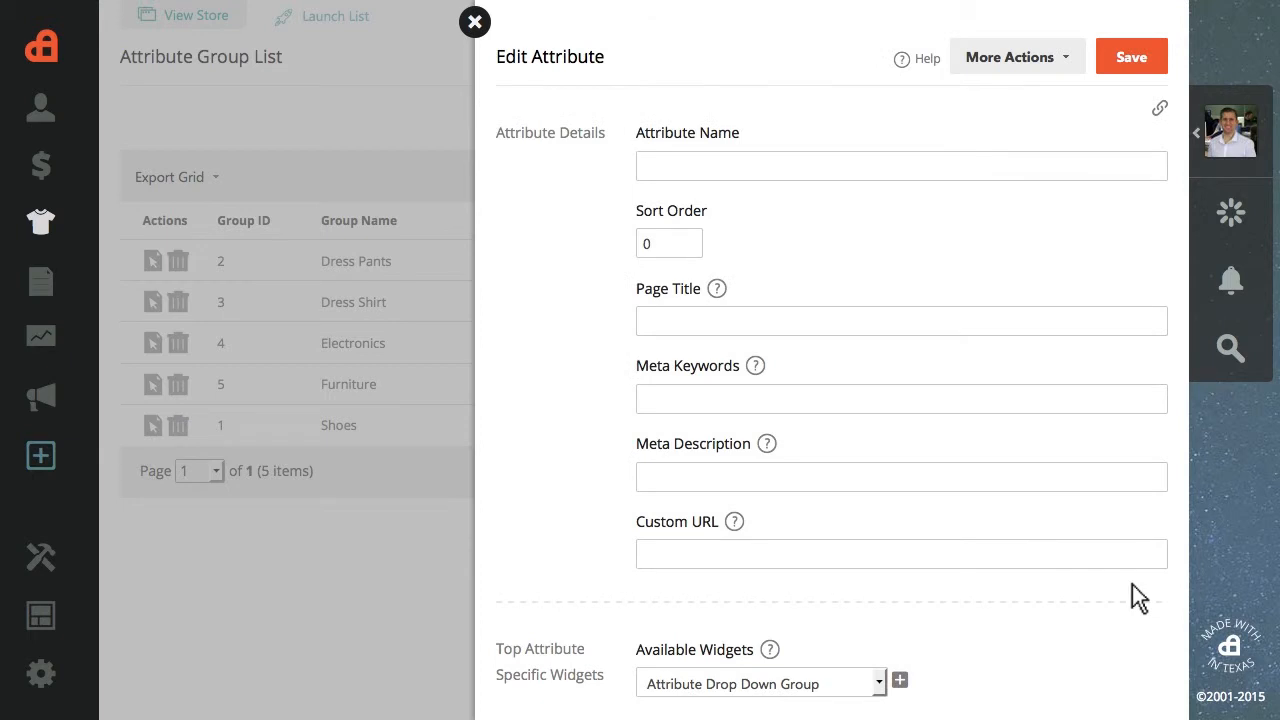
type("Grey")
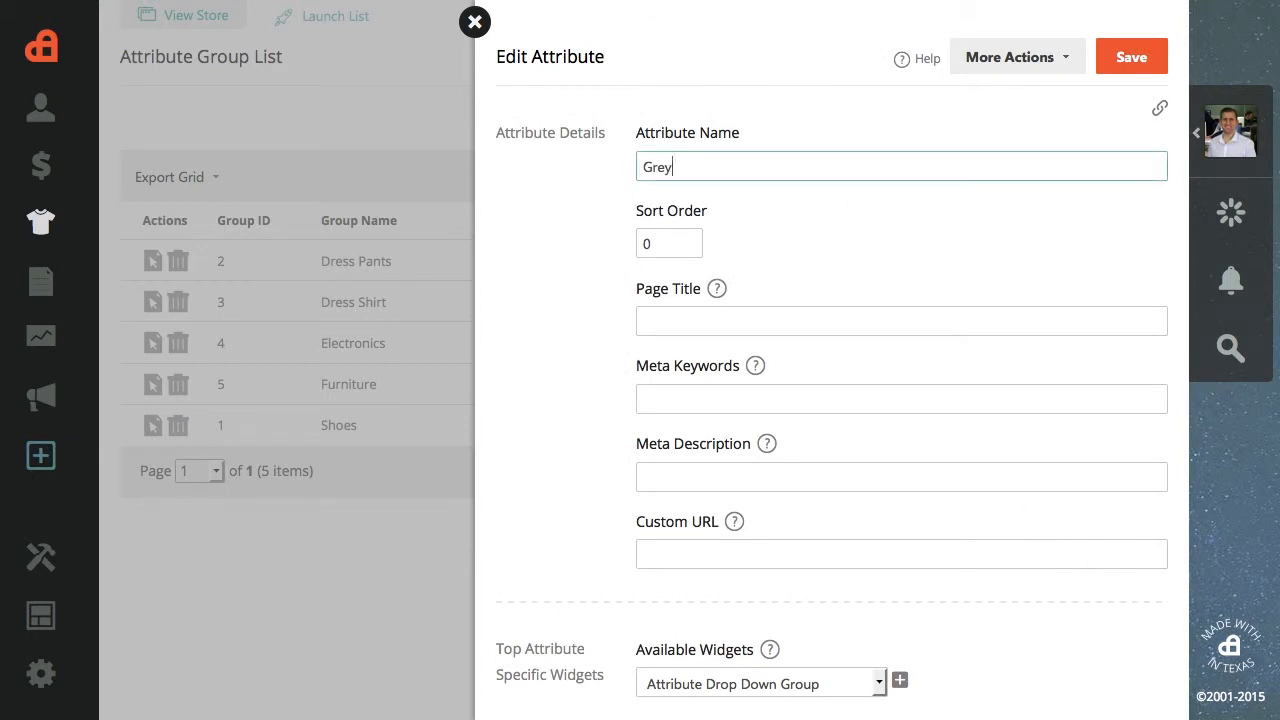
left_click(1132, 56)
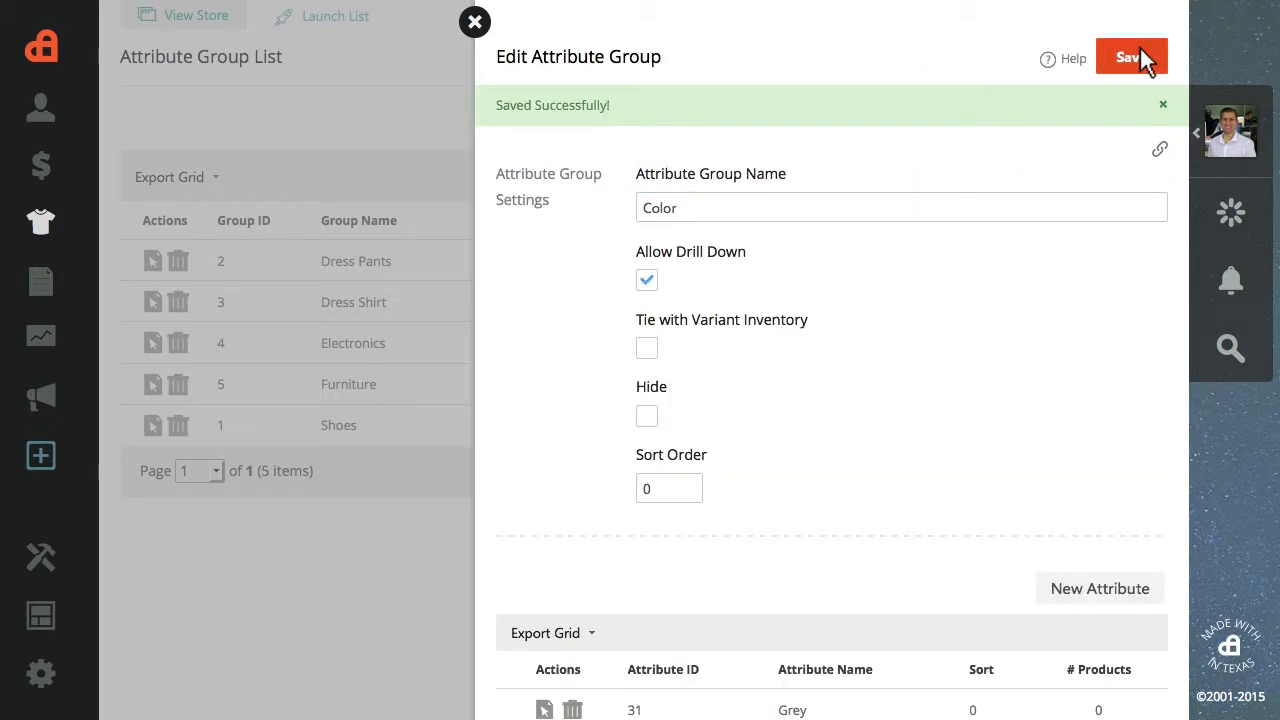
left_click(474, 20)
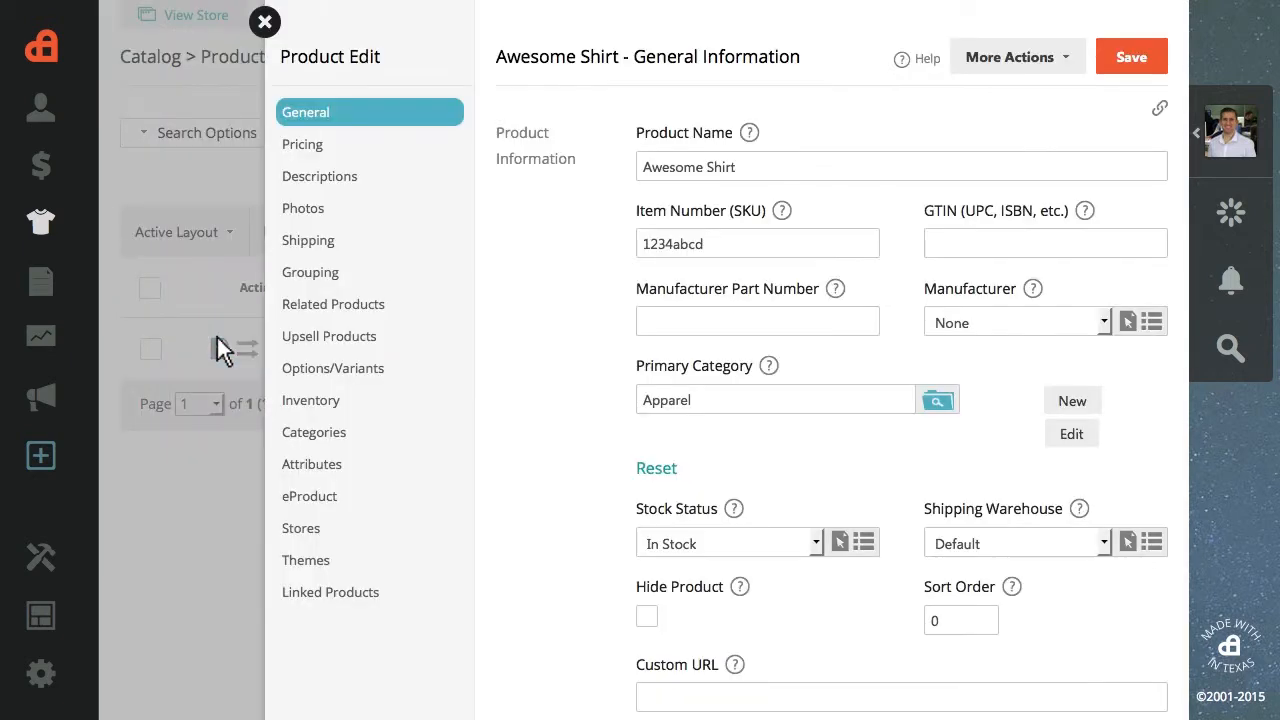
mouse_move(368, 464)
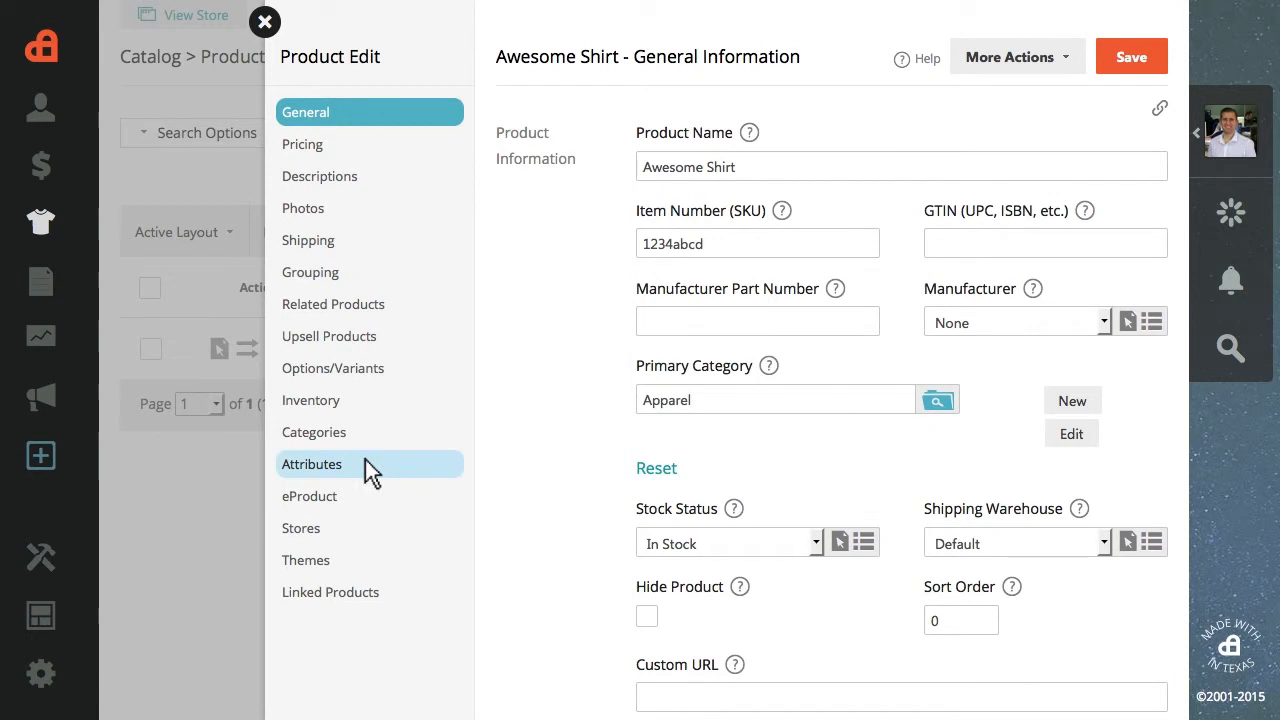
- Assign the Color group's Grey attribute to Awesome Shirt and save it
left_click(312, 464)
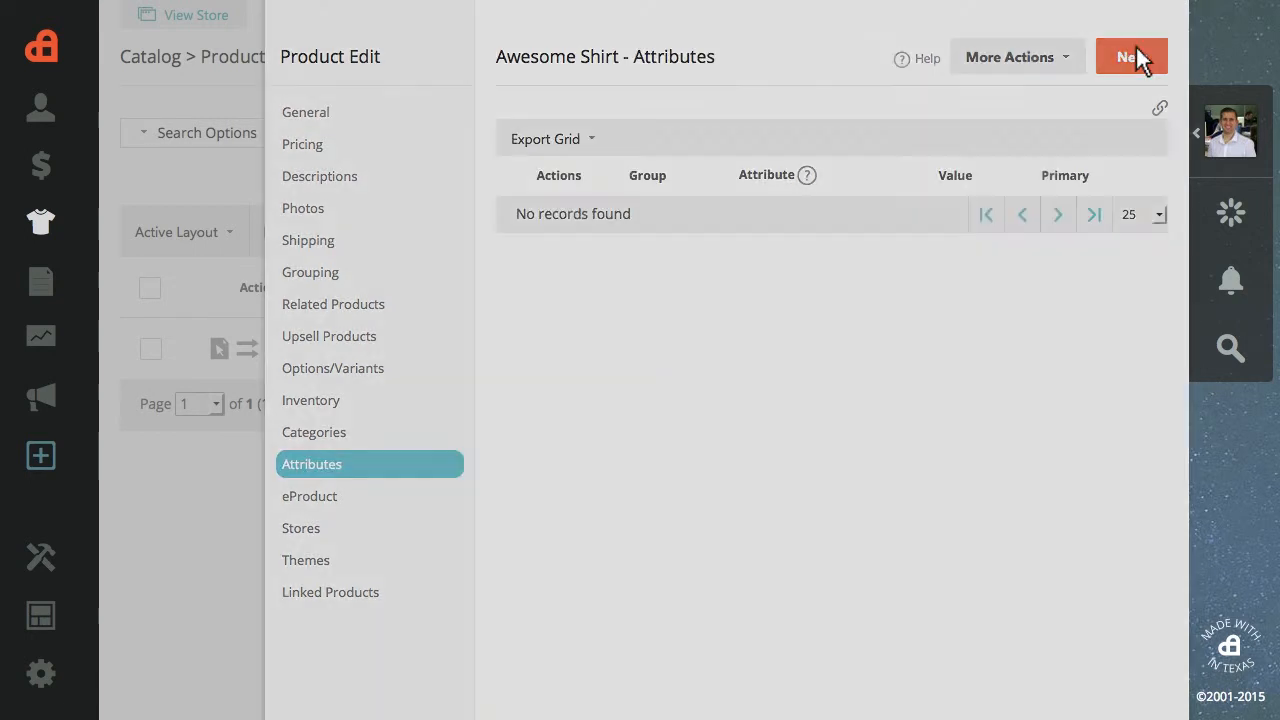
left_click(1132, 56)
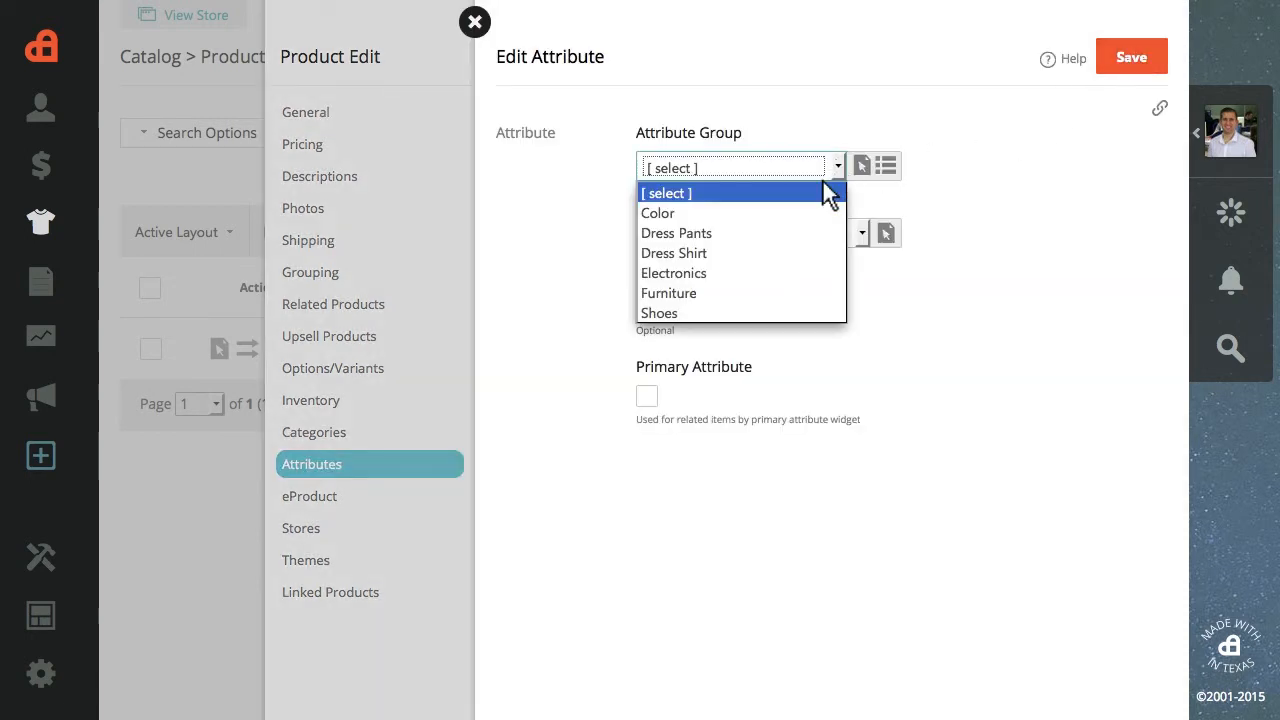
left_click(658, 212)
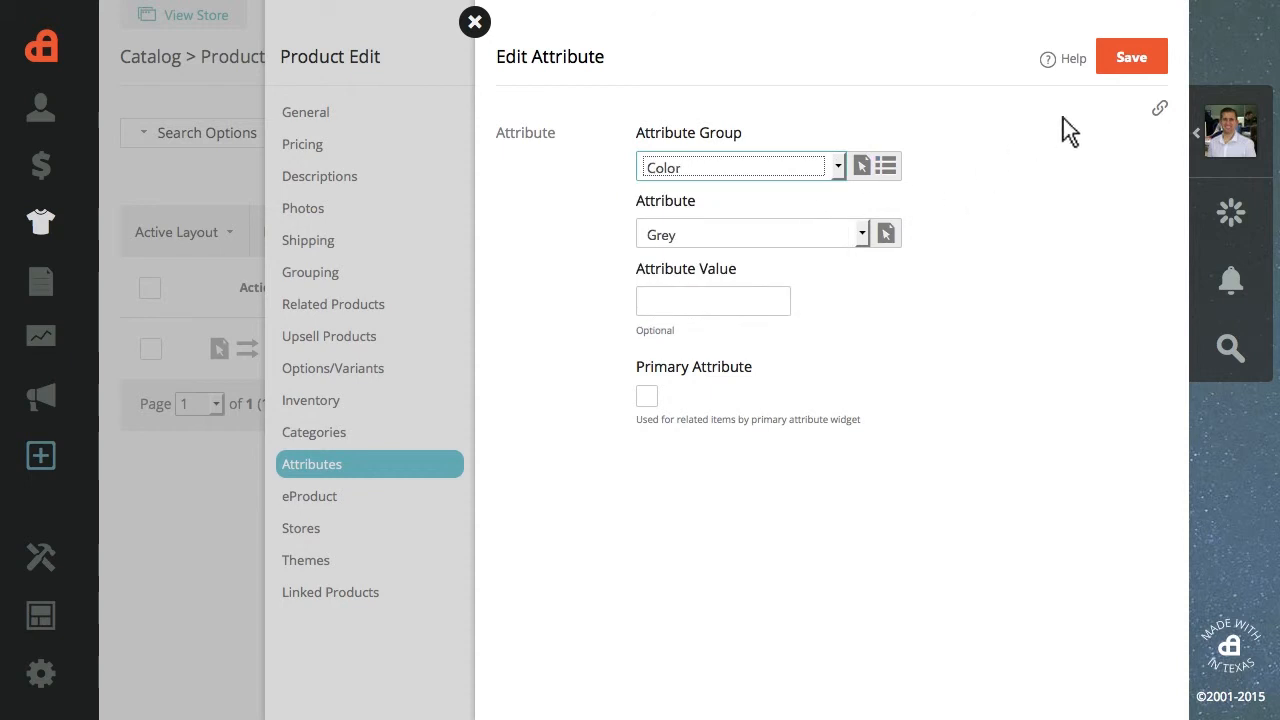
left_click(1132, 56)
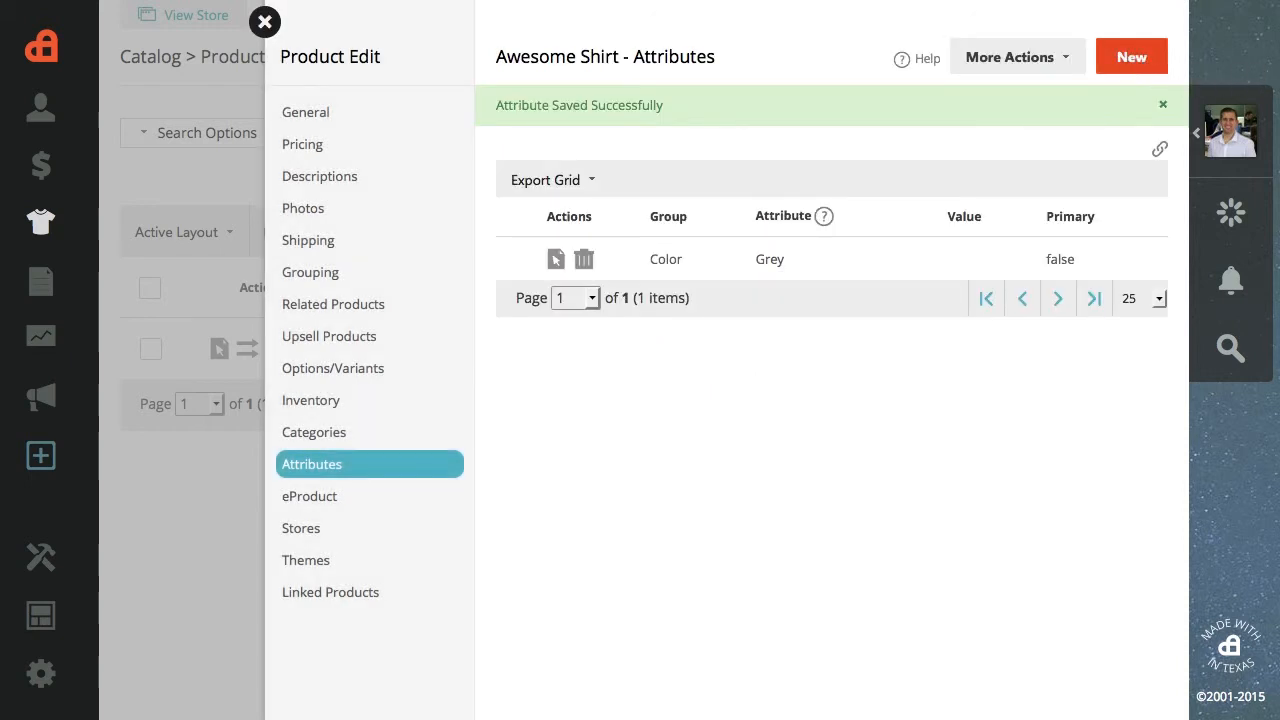